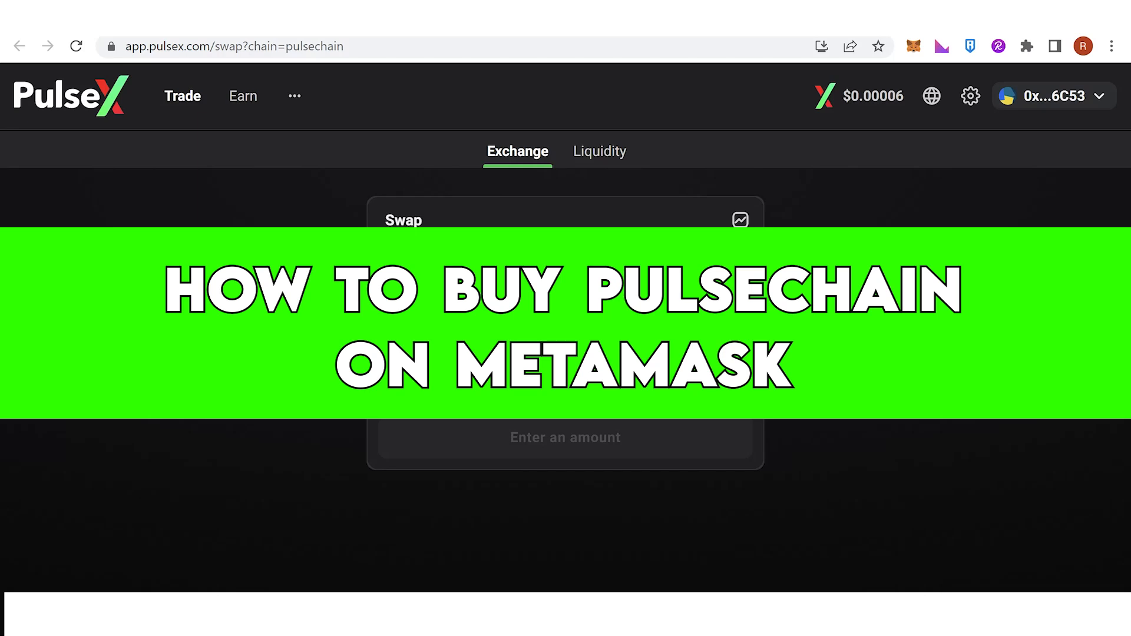
mouse_move(396, 424)
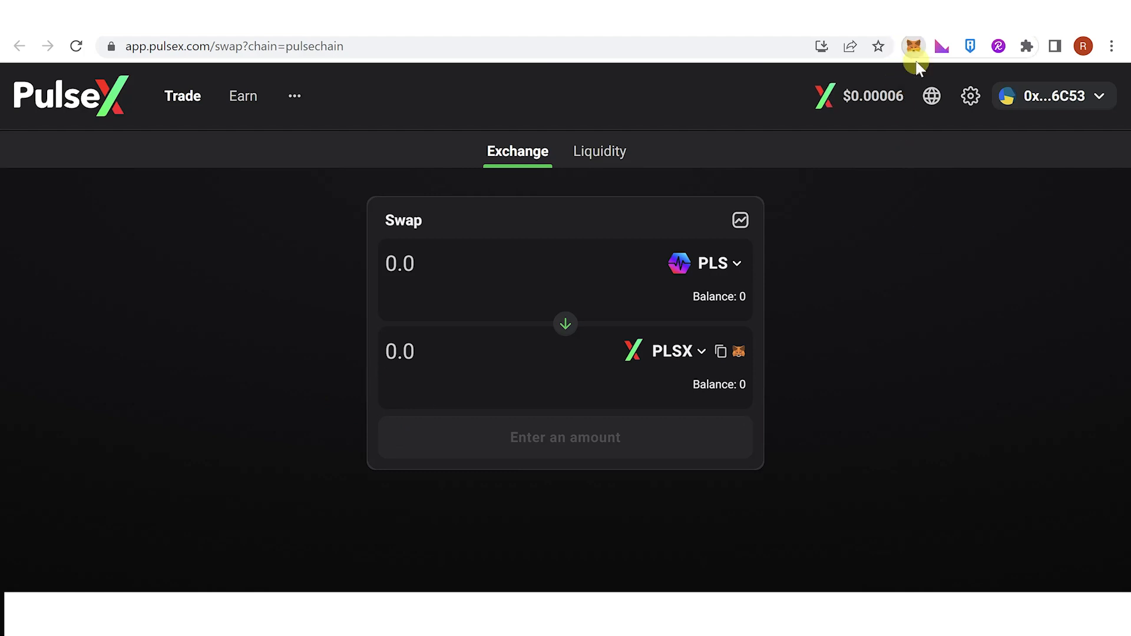
mouse_move(851, 172)
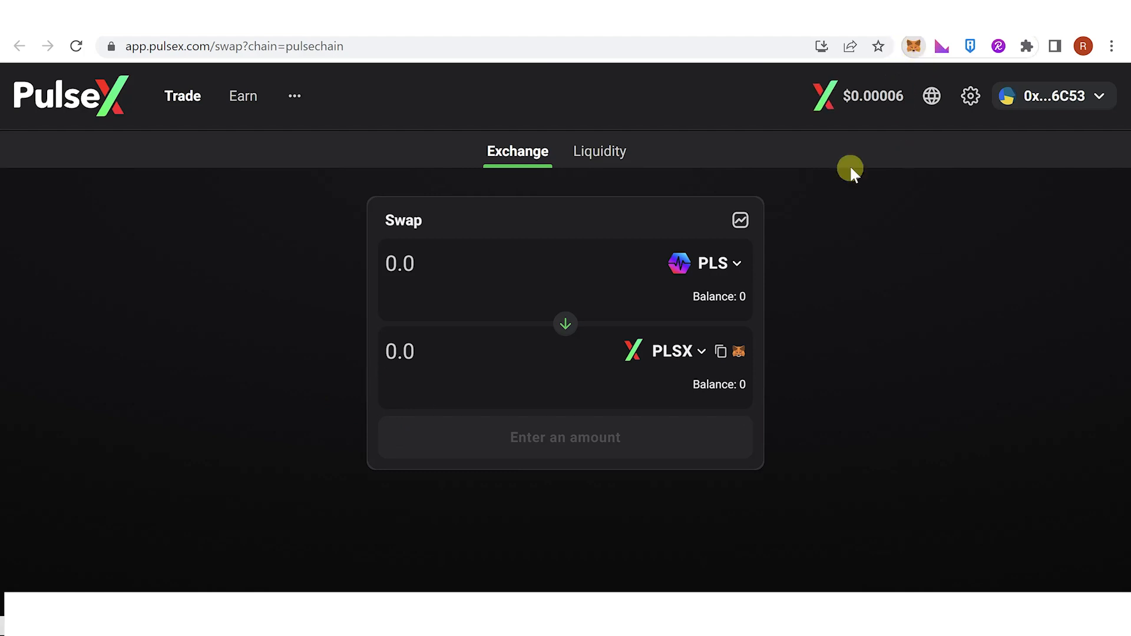
mouse_move(830, 134)
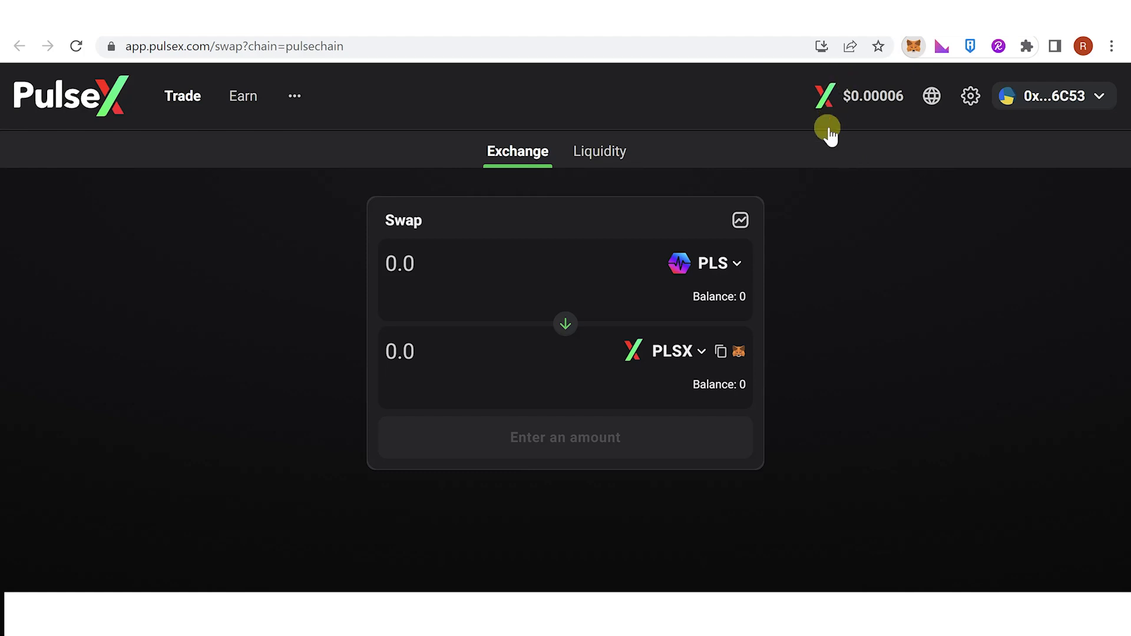
mouse_move(713, 126)
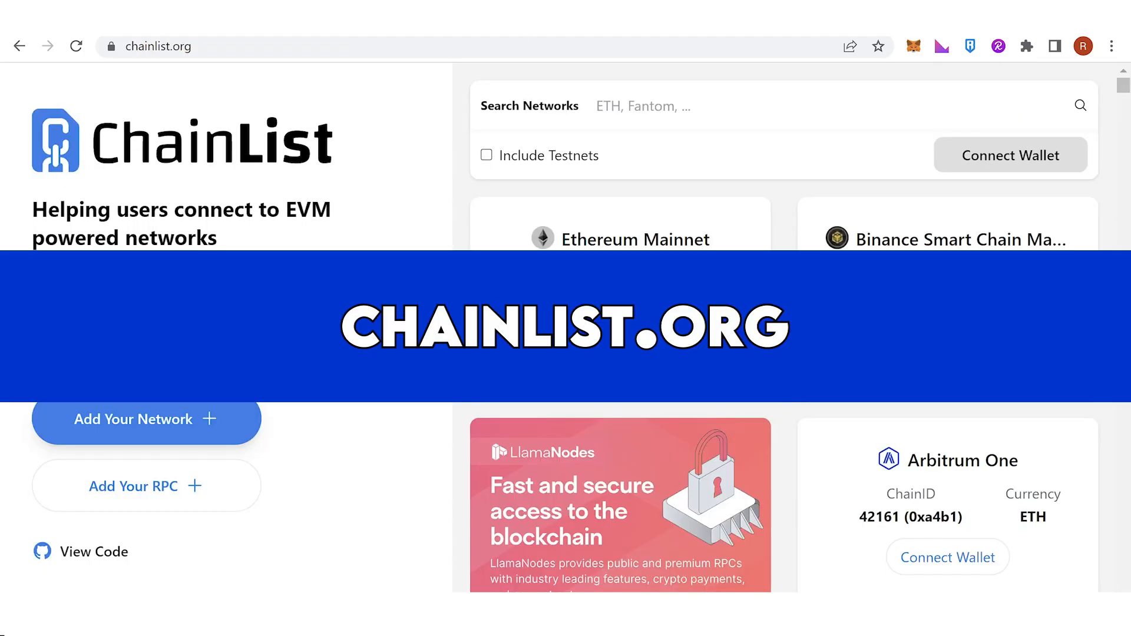
- Connect the wallet, search 'pulsechain' and add the PulseChain network (ChainID 369) to MetaMask
click(1009, 154)
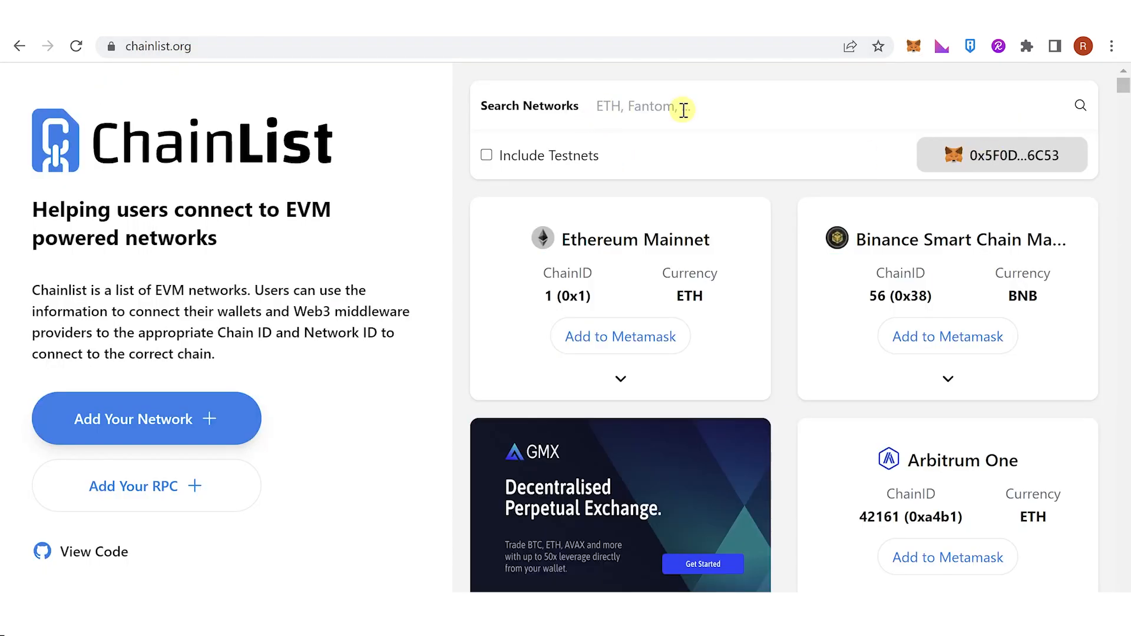
text(pu)
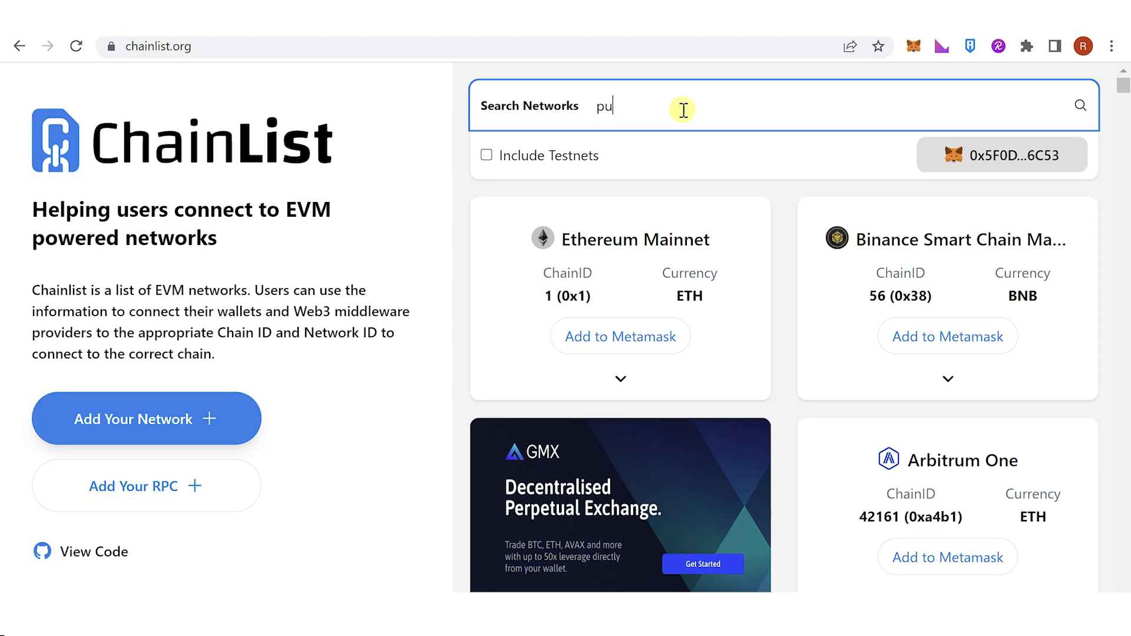
text(lsechain)
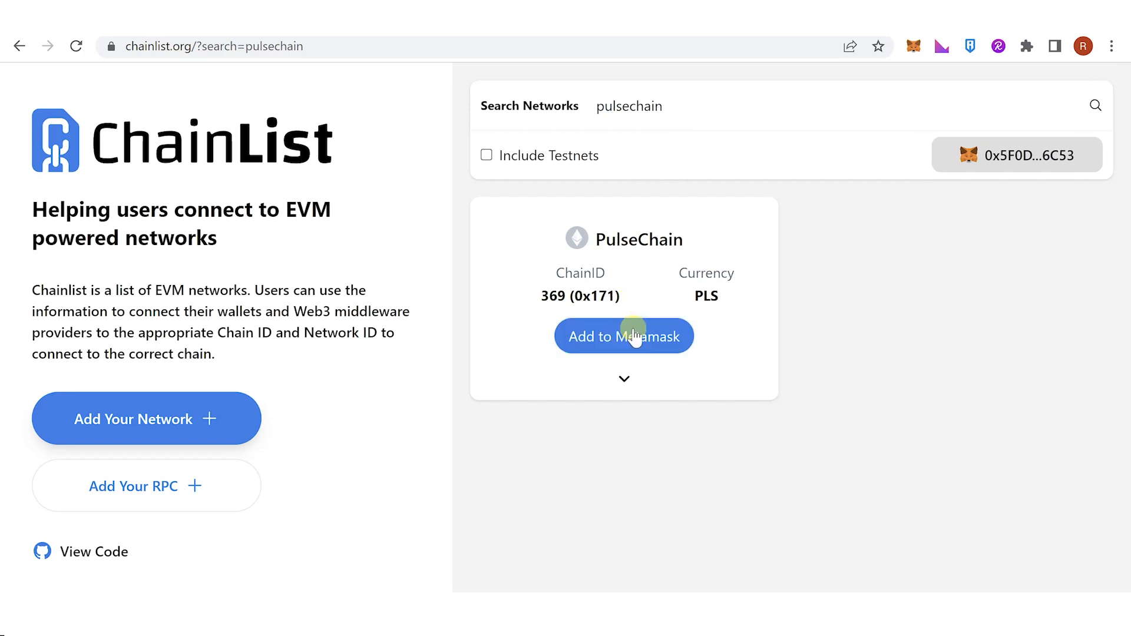
click(624, 336)
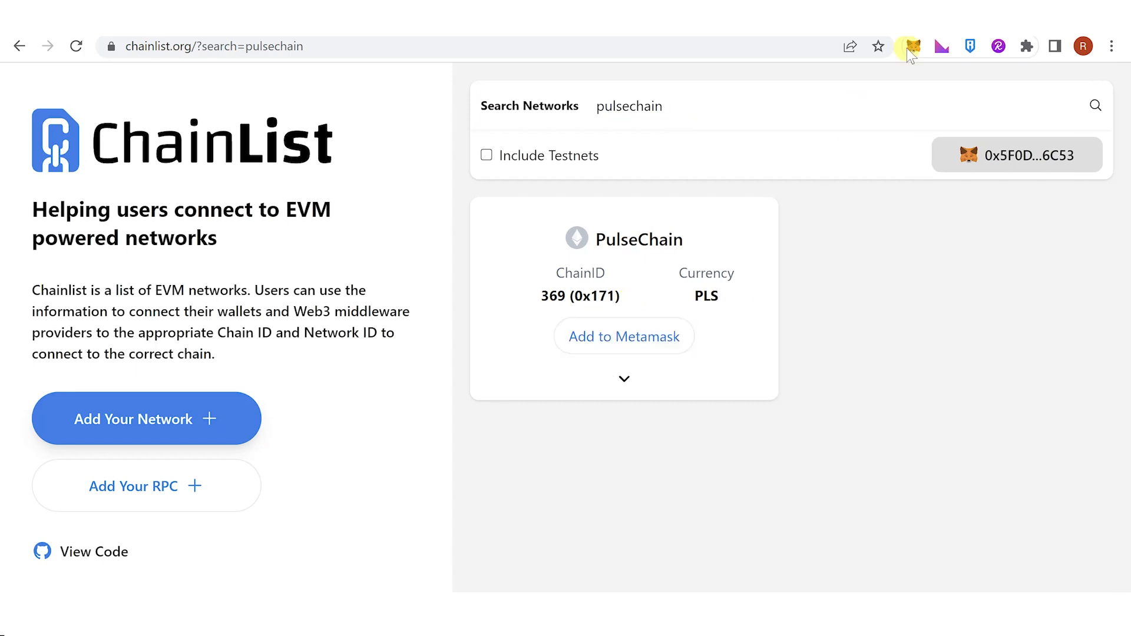
mouse_move(669, 239)
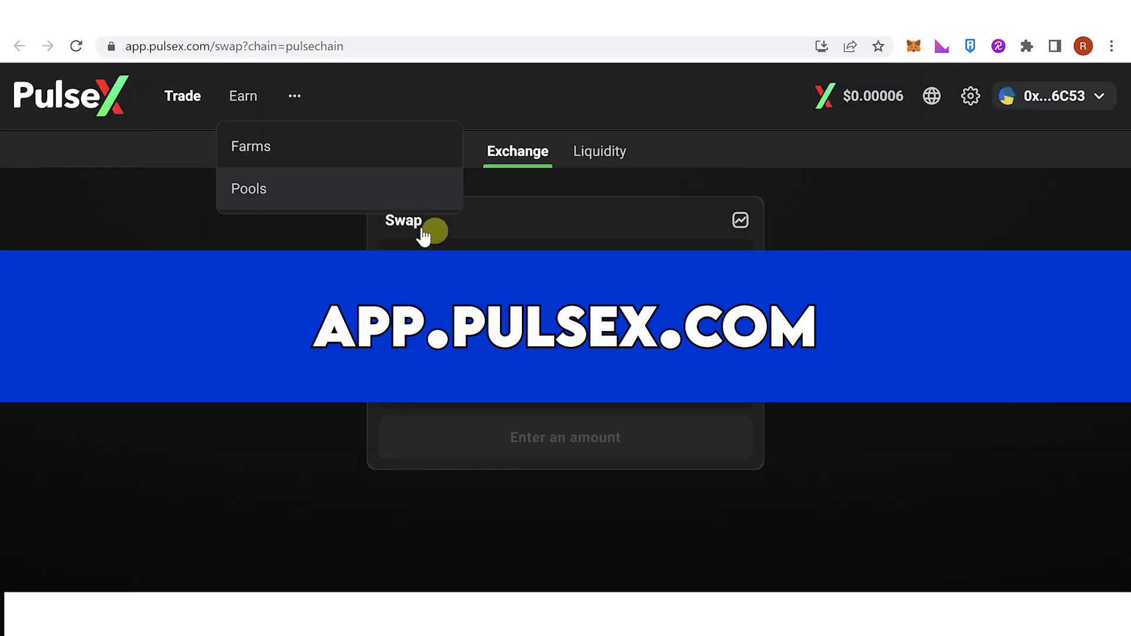
- Check the connected wallet's options, then reverse the swap to sell PLSX for PLS
click(1052, 95)
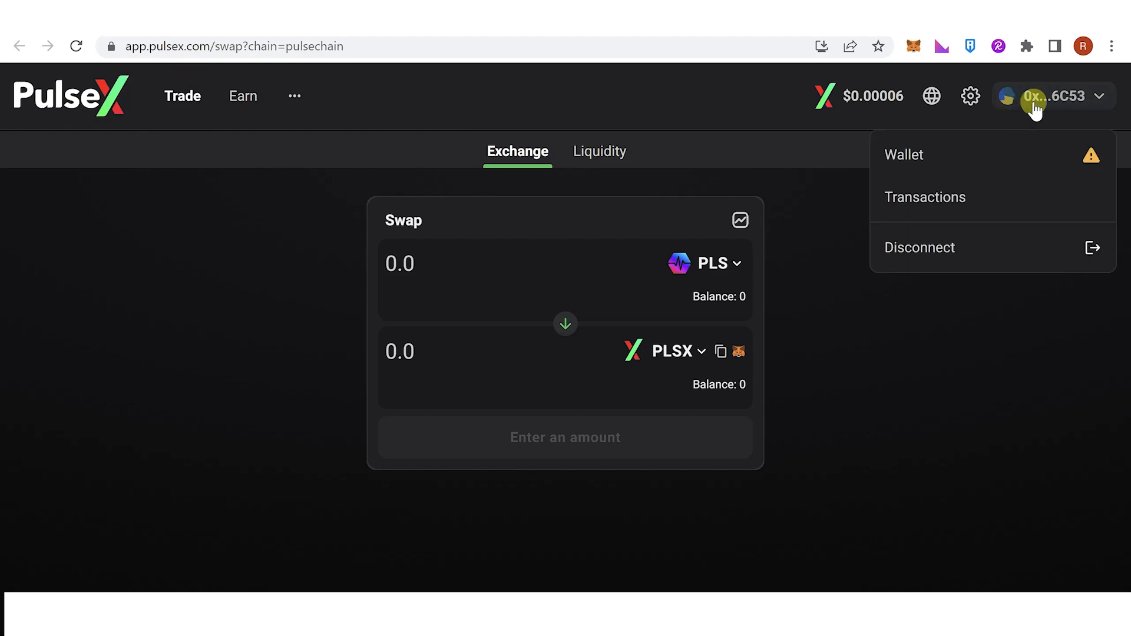
mouse_move(906, 141)
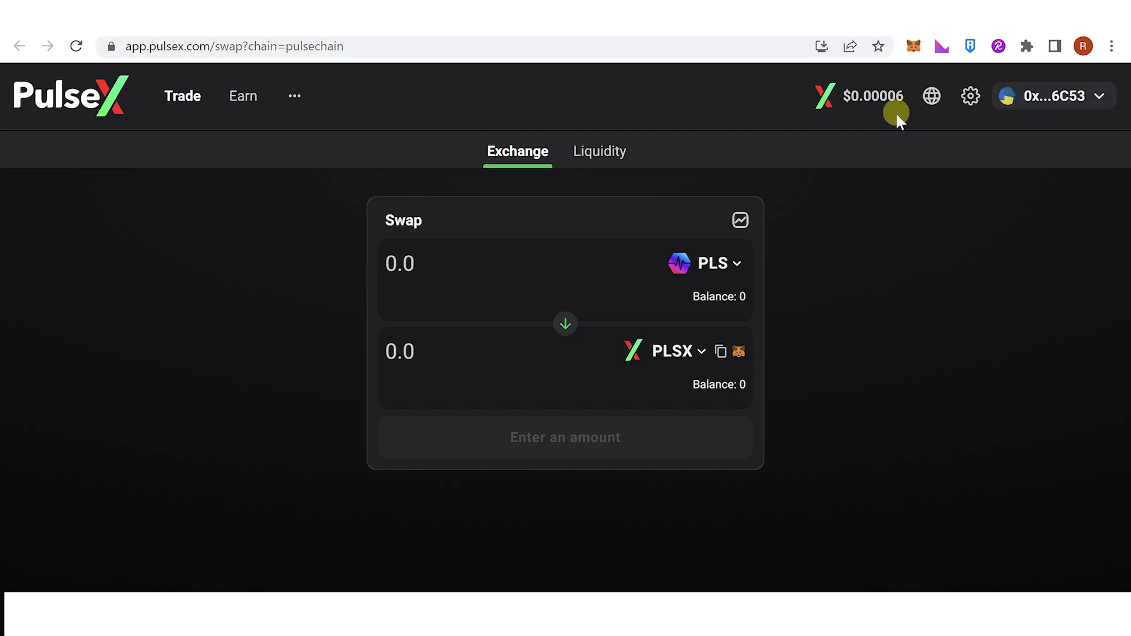
mouse_move(566, 331)
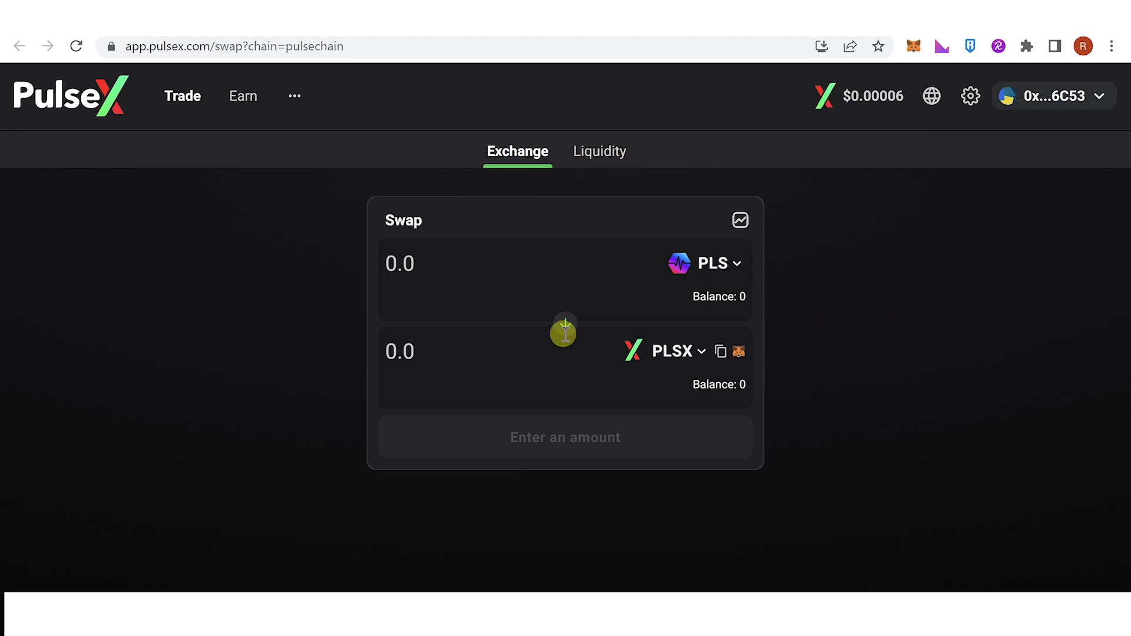
click(565, 330)
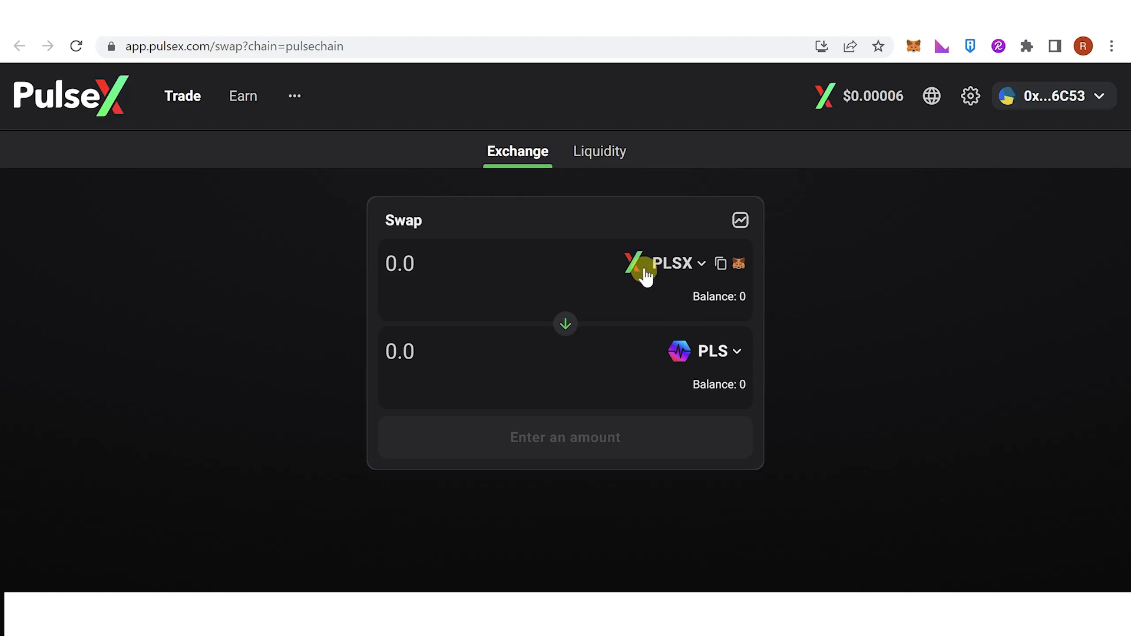
mouse_move(720, 364)
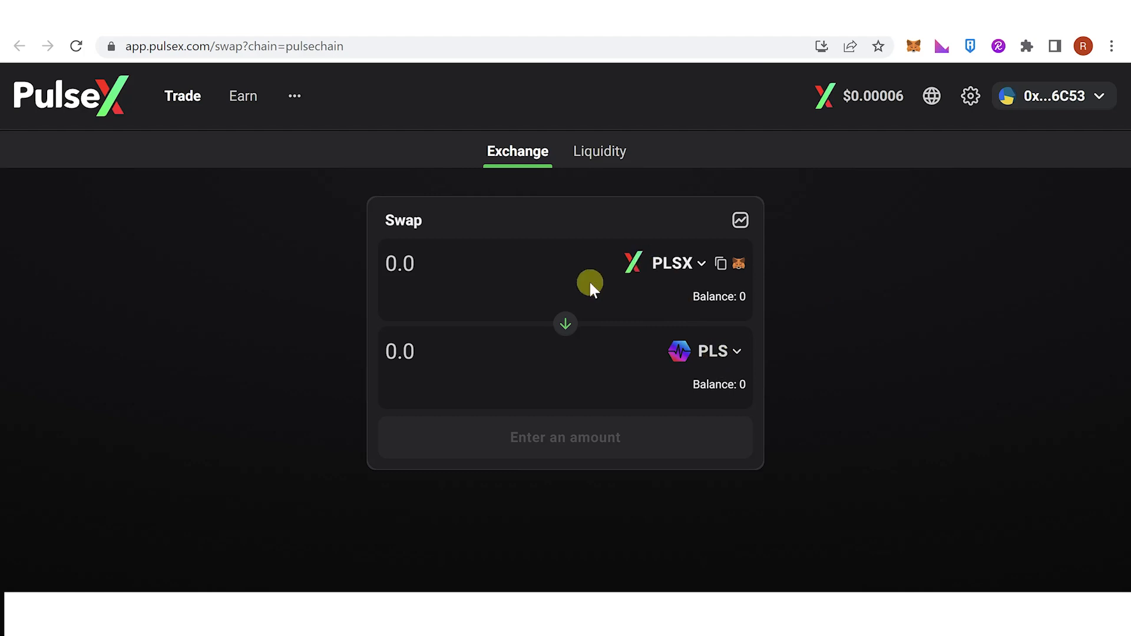
- Enter 10 PLSX to sell, quoting about 4.07099 PLS in return
click(399, 262)
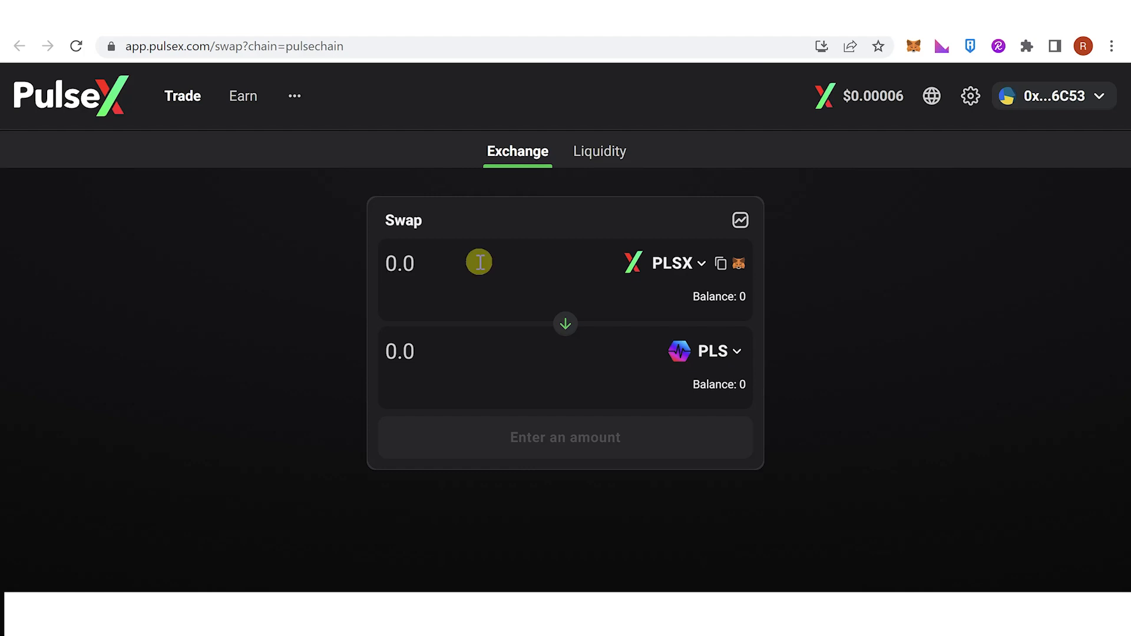
text(10)
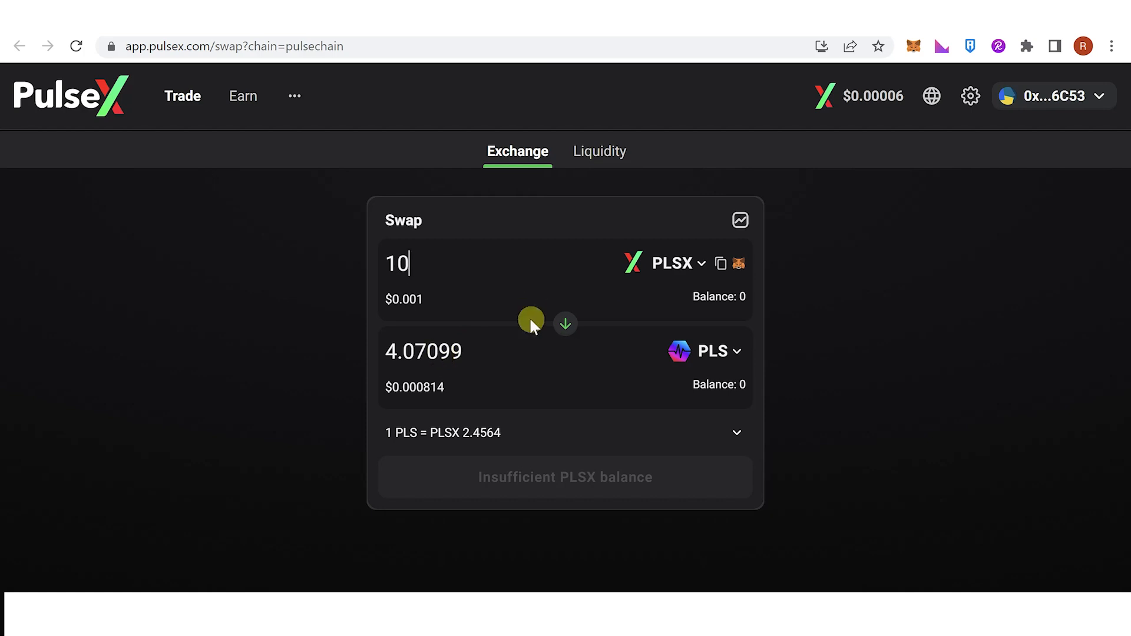
mouse_move(670, 276)
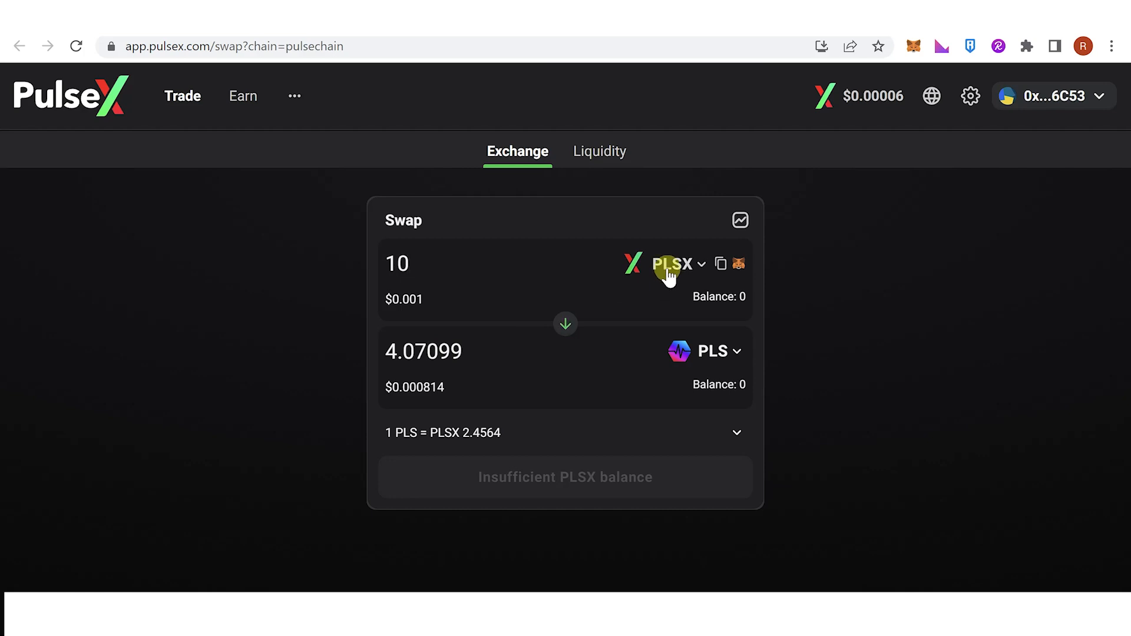
- Sell 100 HEX for PLS, quoting about 10,455.5 PLS, and select the estimated amount
click(674, 264)
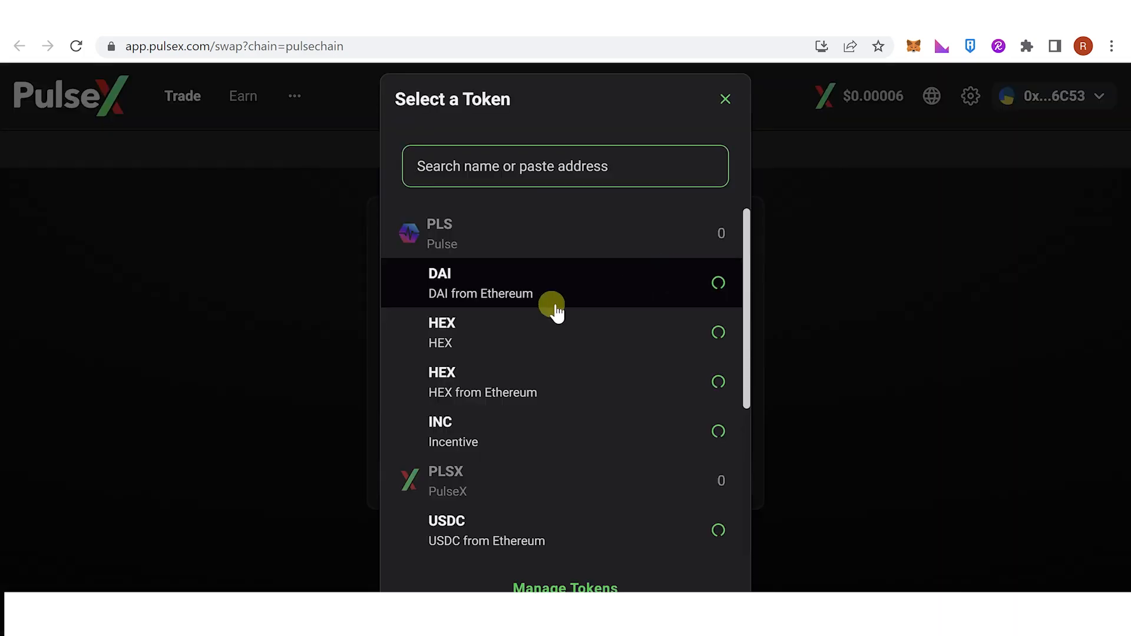
click(442, 332)
text(1)
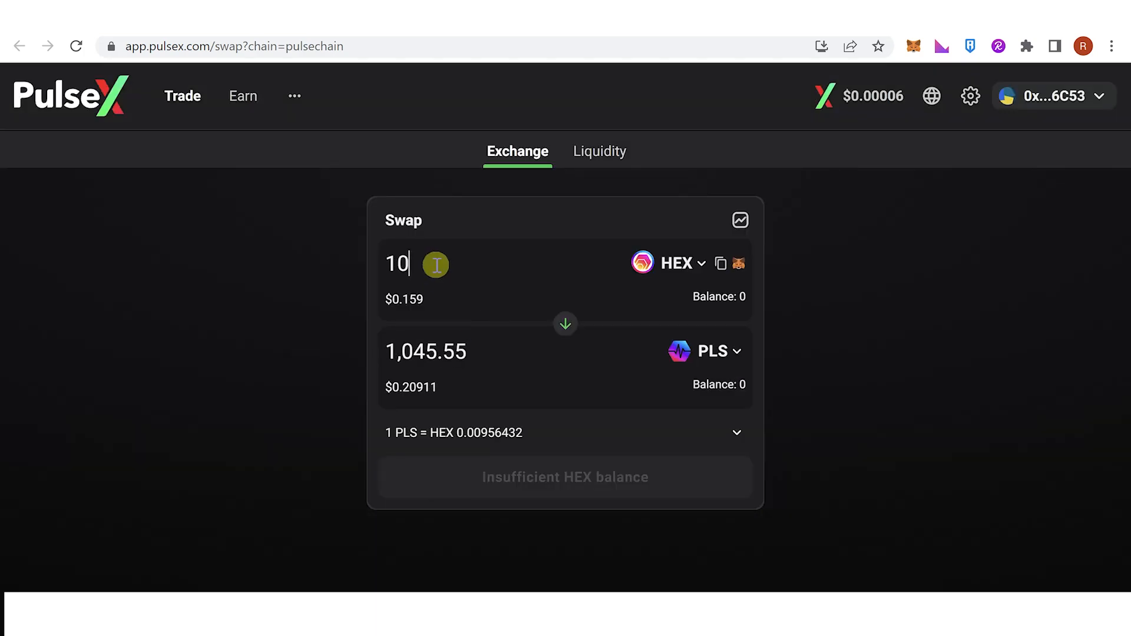
text(0)
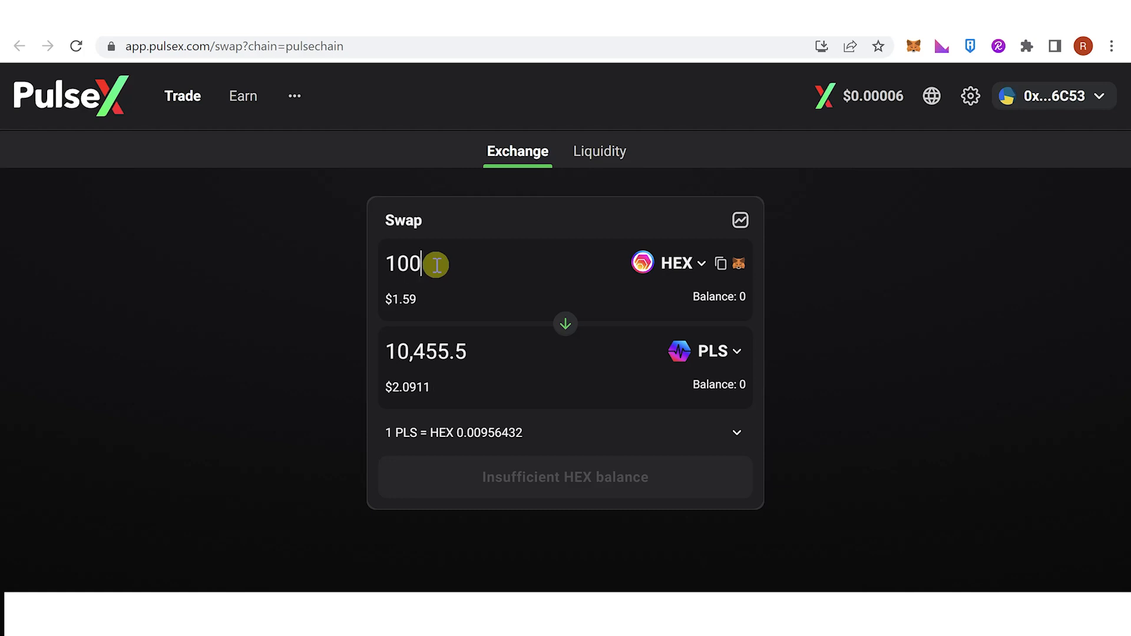
double_click(425, 353)
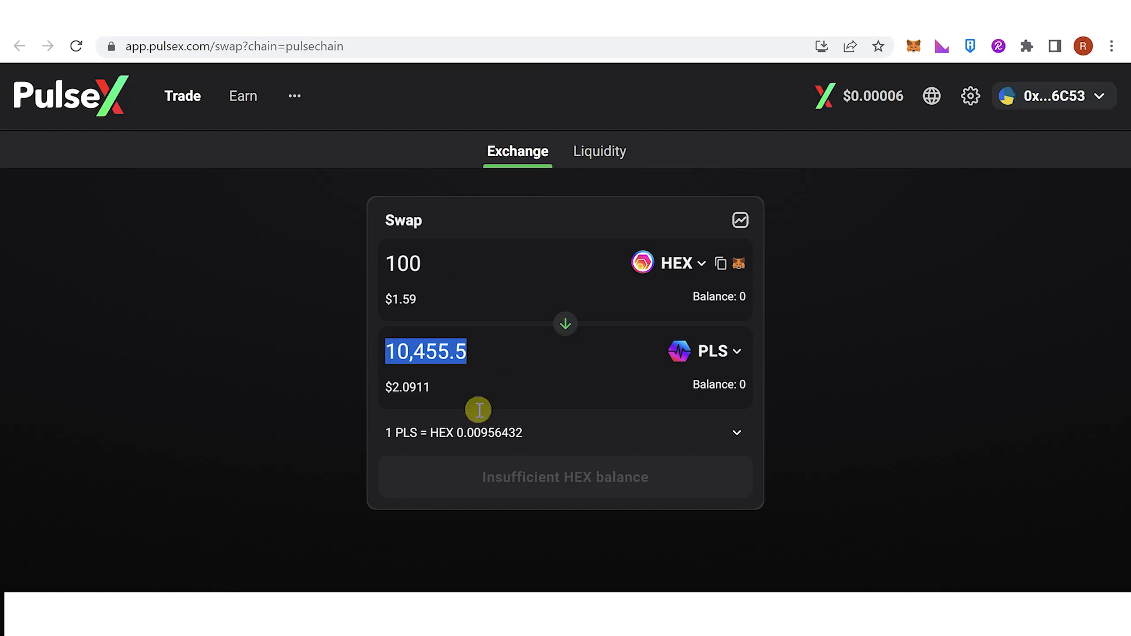
mouse_move(841, 329)
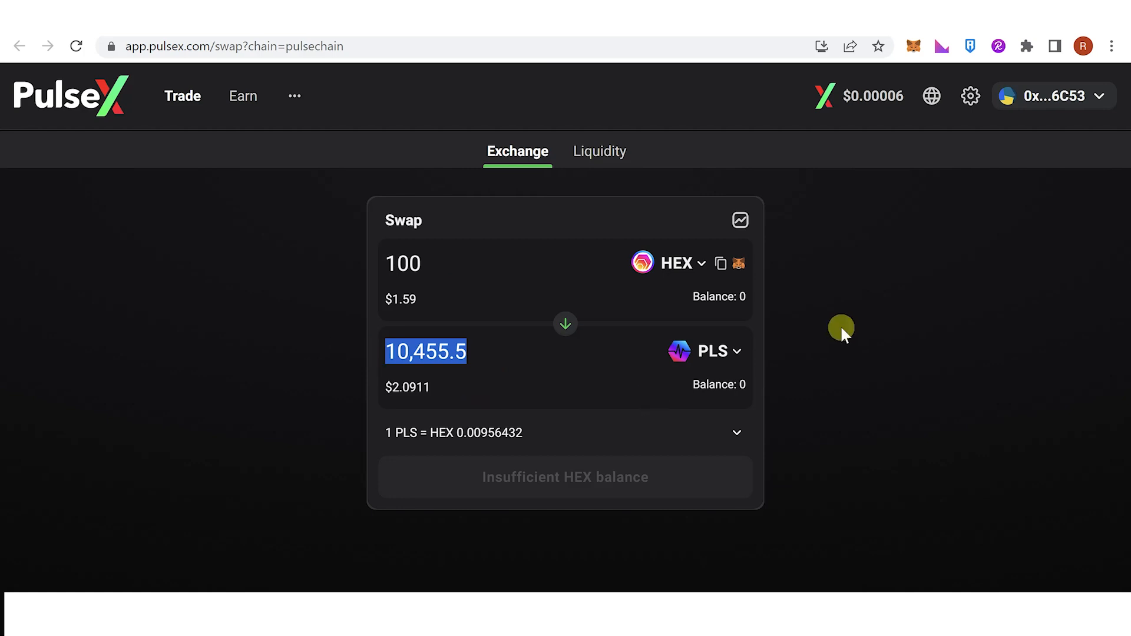
mouse_move(471, 274)
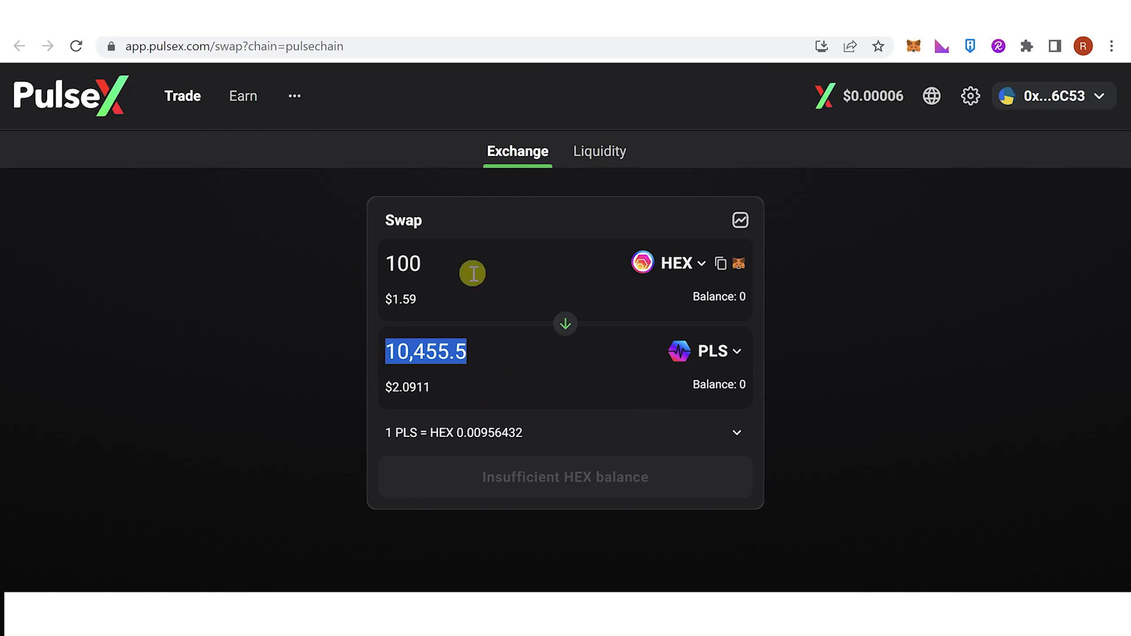
mouse_move(460, 252)
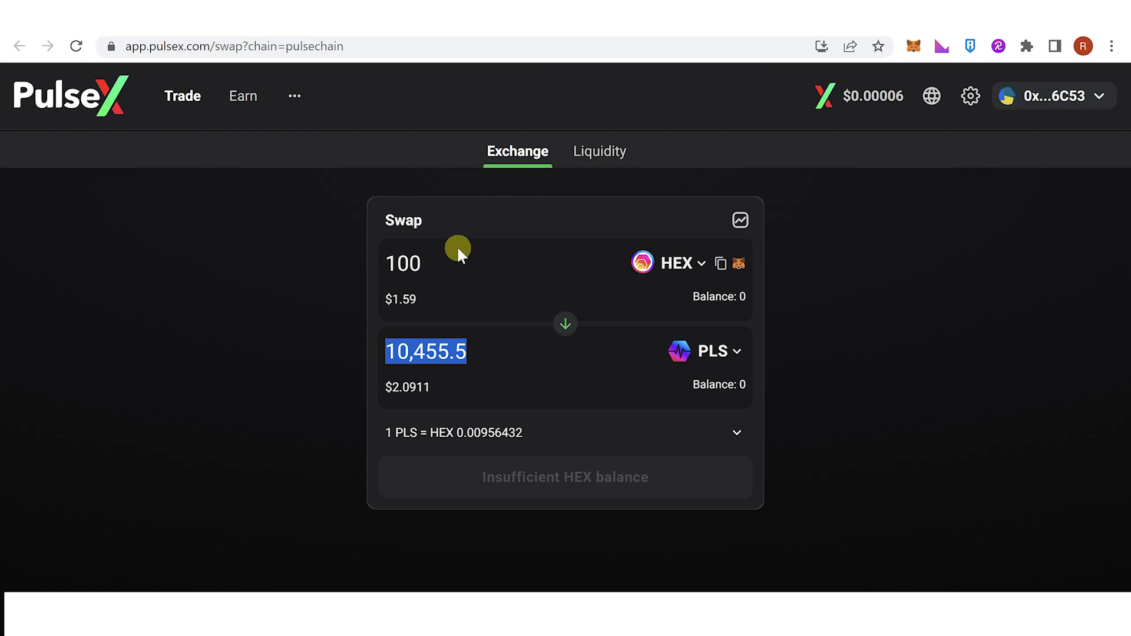
mouse_move(518, 480)
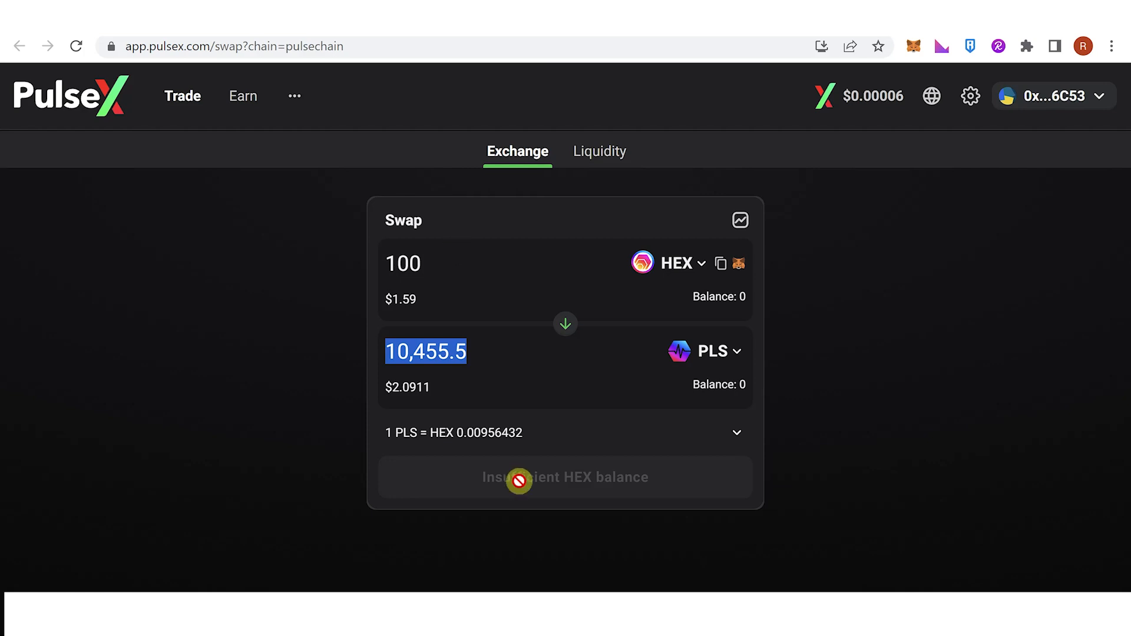
mouse_move(789, 436)
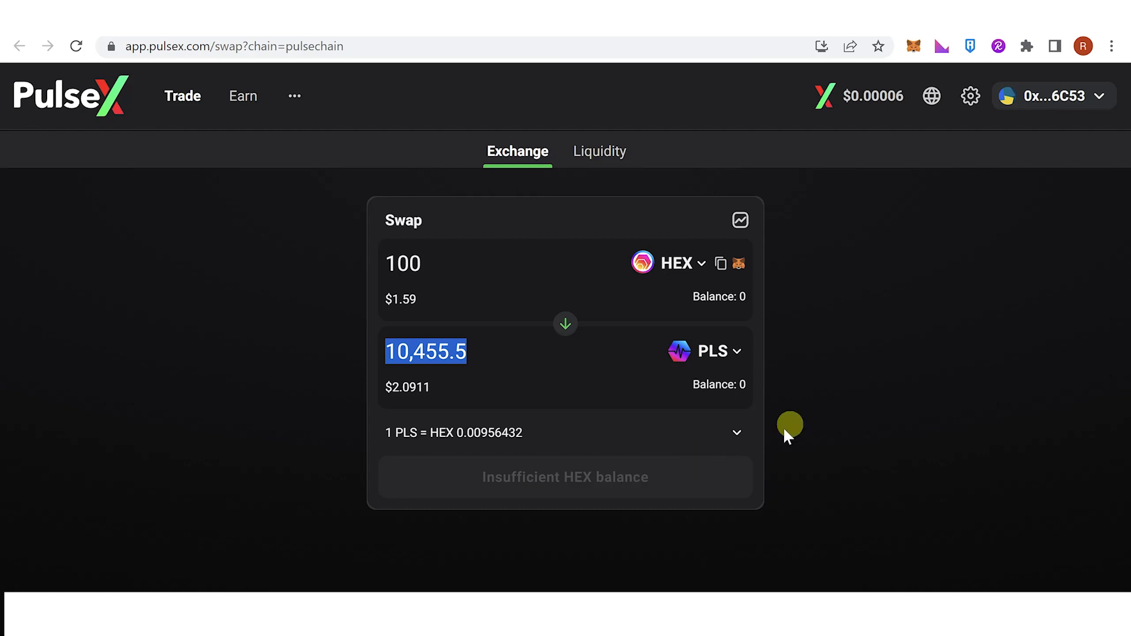
mouse_move(846, 361)
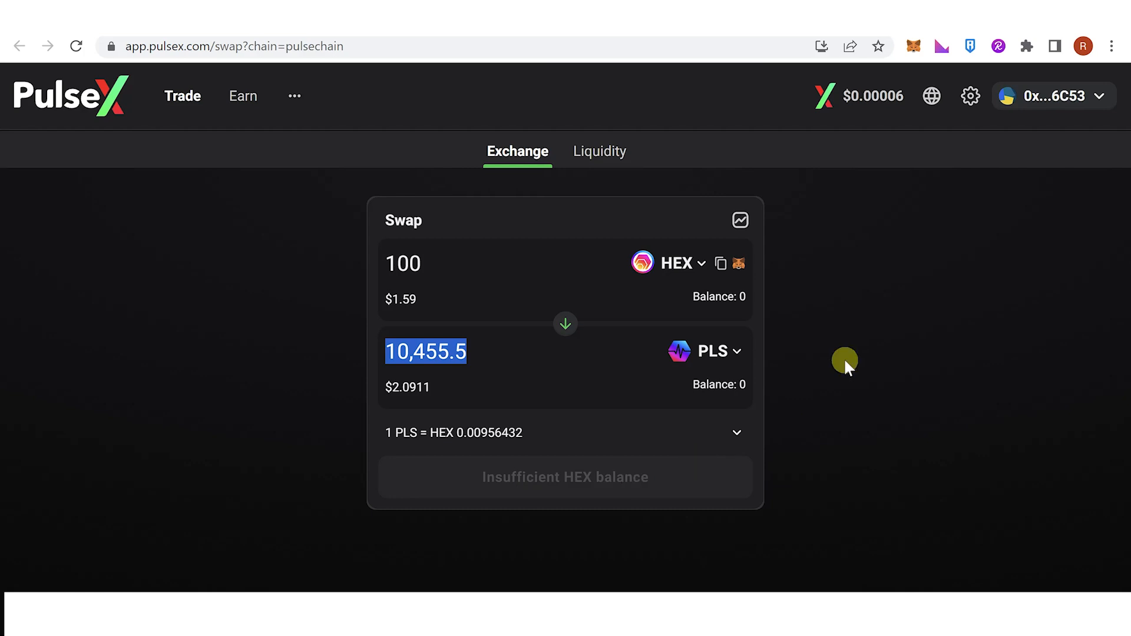
mouse_move(834, 216)
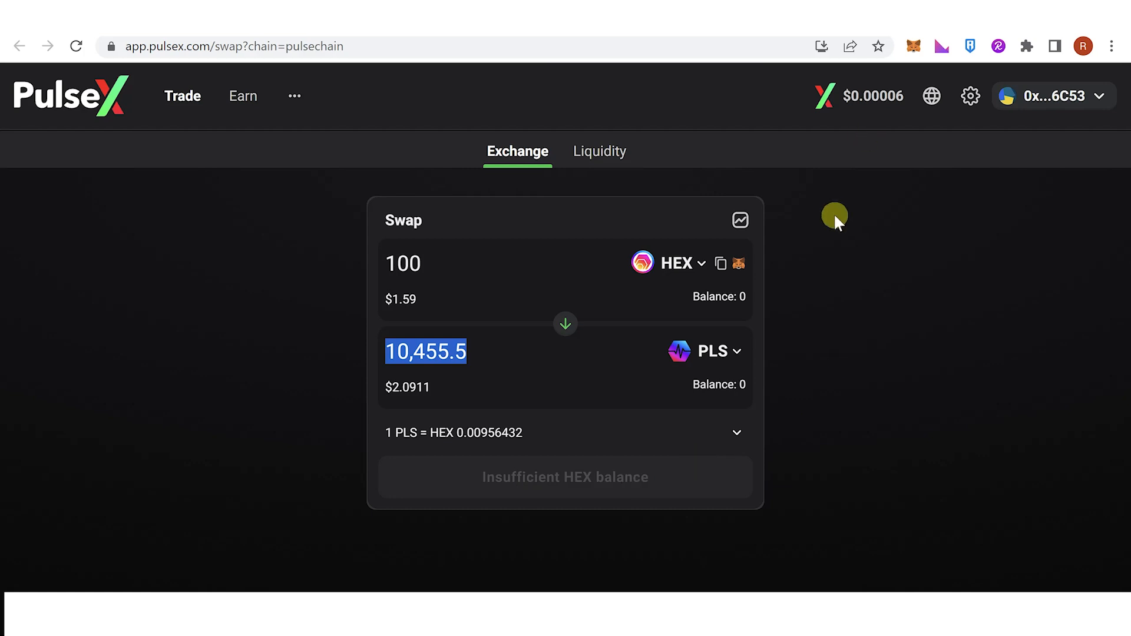
mouse_move(815, 281)
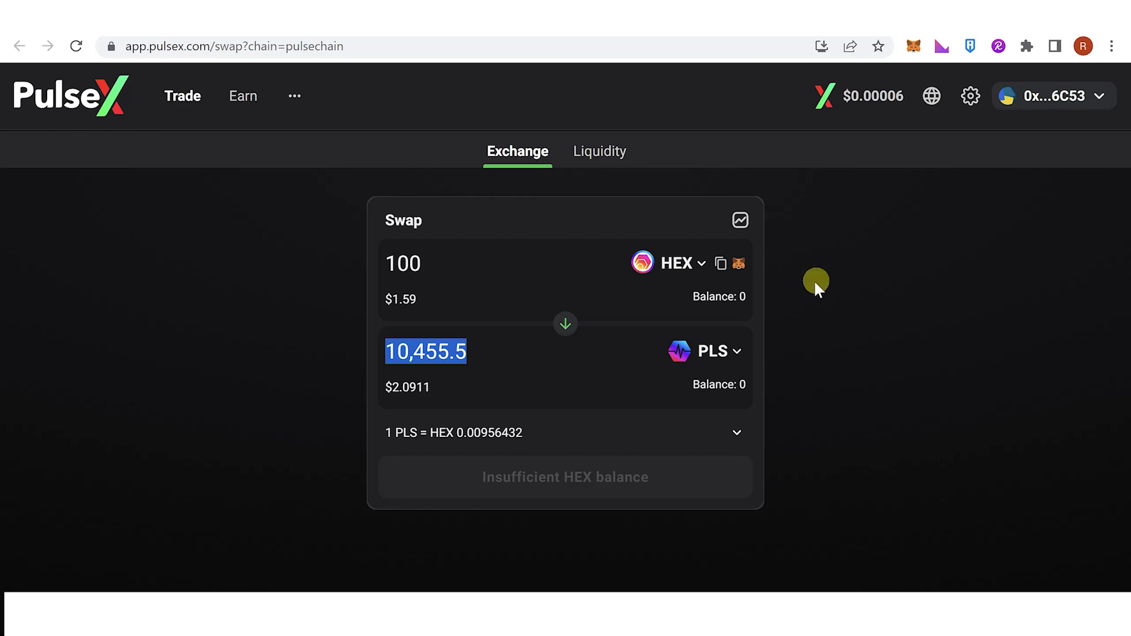
mouse_move(863, 137)
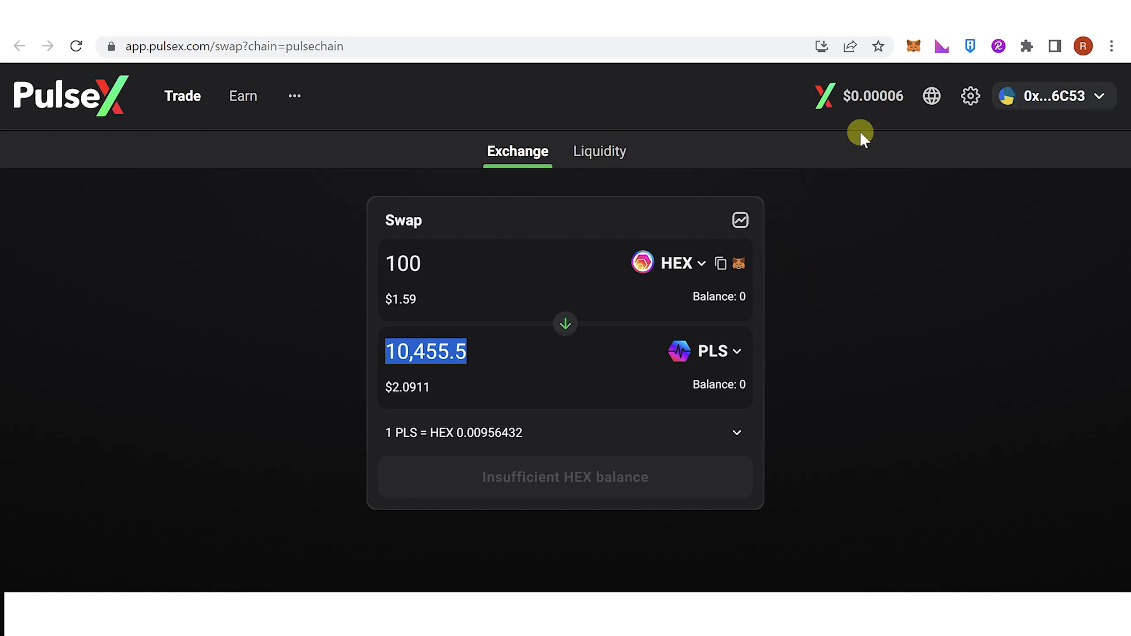
mouse_move(870, 302)
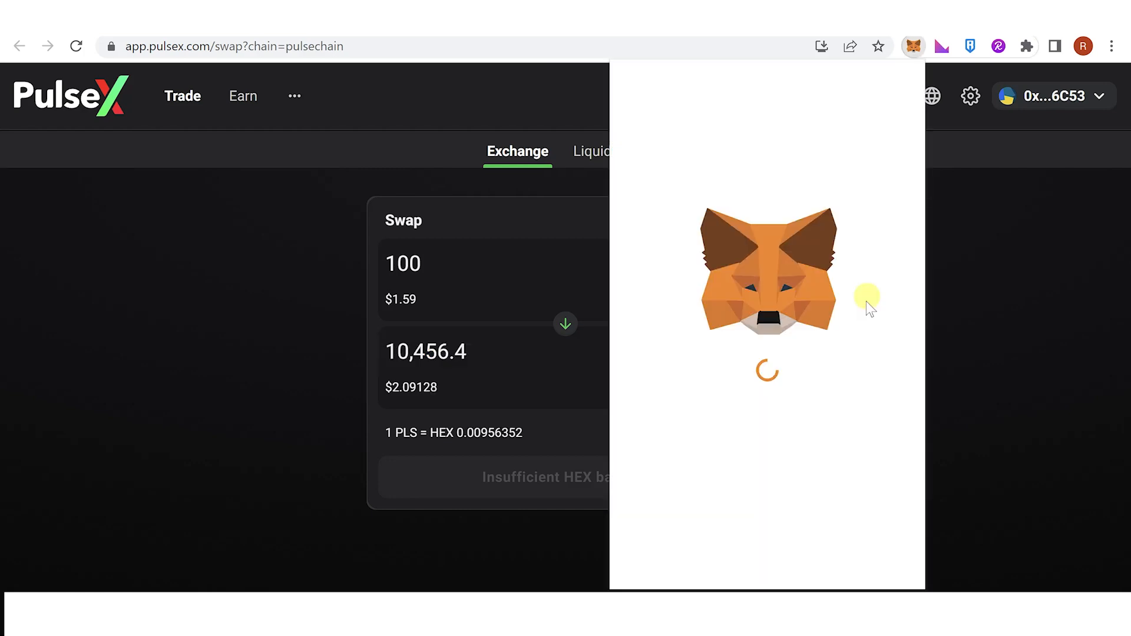
- Show the MetaMask wallet with Account 1 on PulseChain holding 0 PLS
click(913, 46)
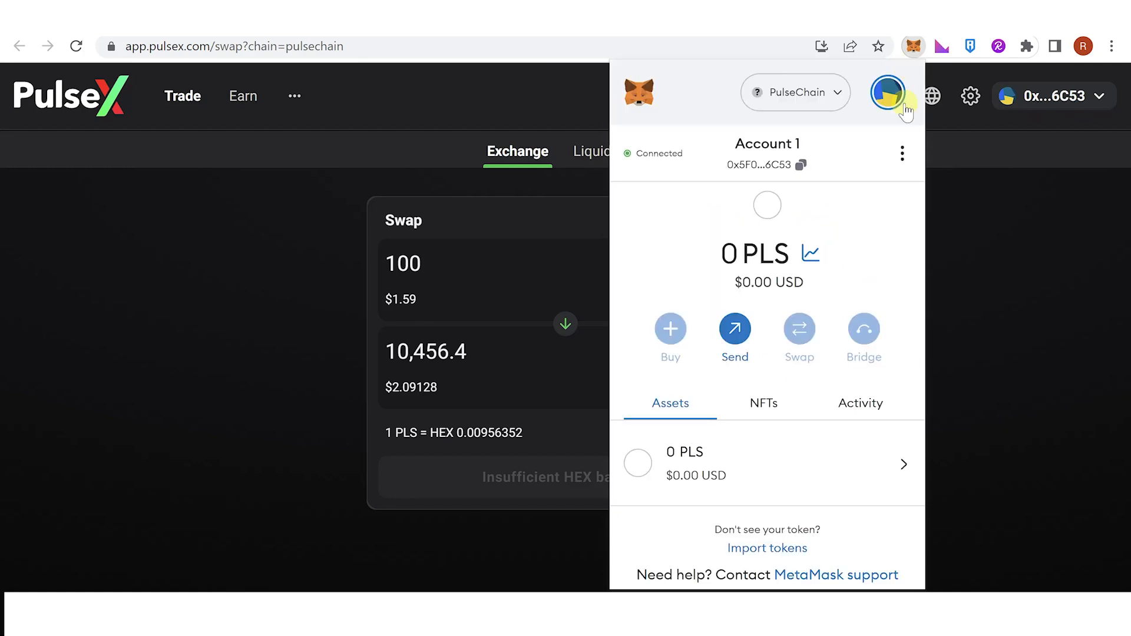
mouse_move(856, 289)
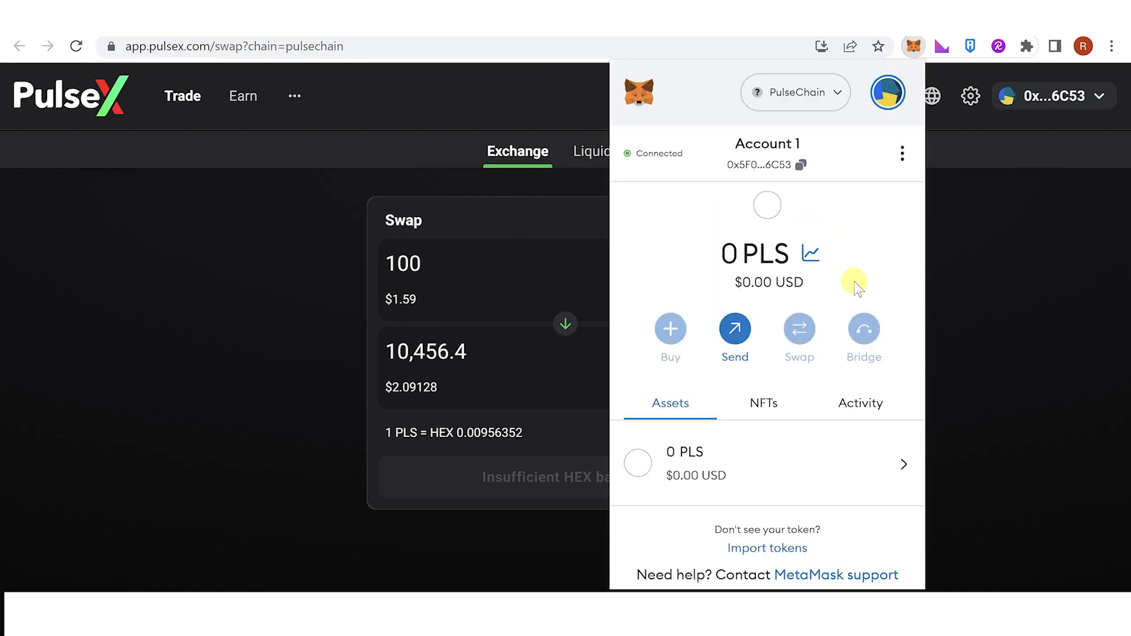
mouse_move(853, 303)
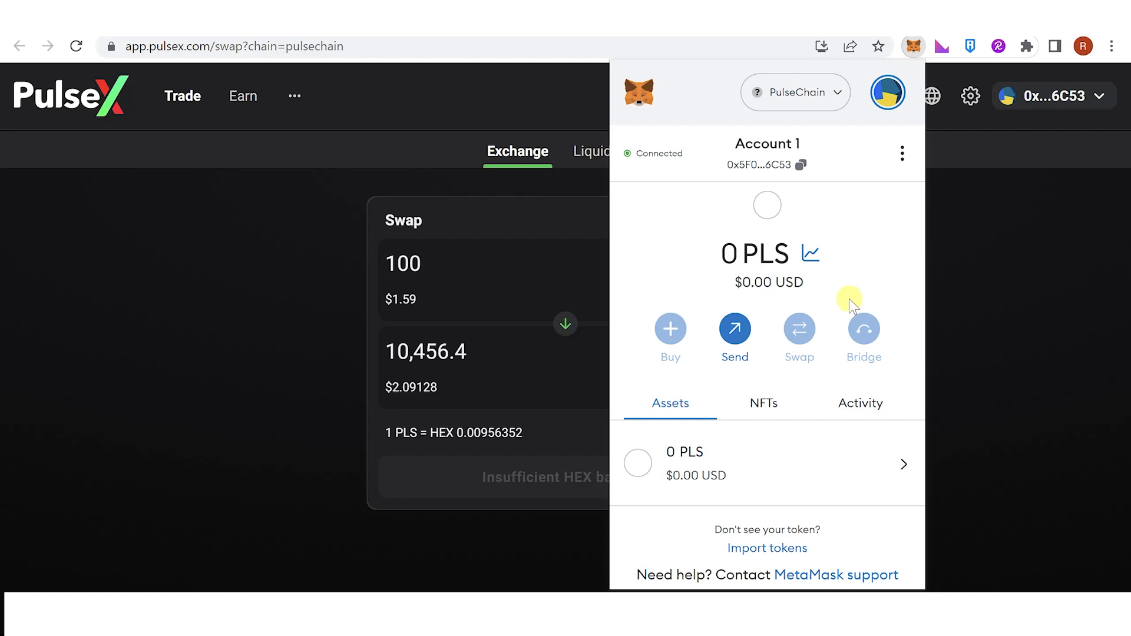
mouse_move(863, 182)
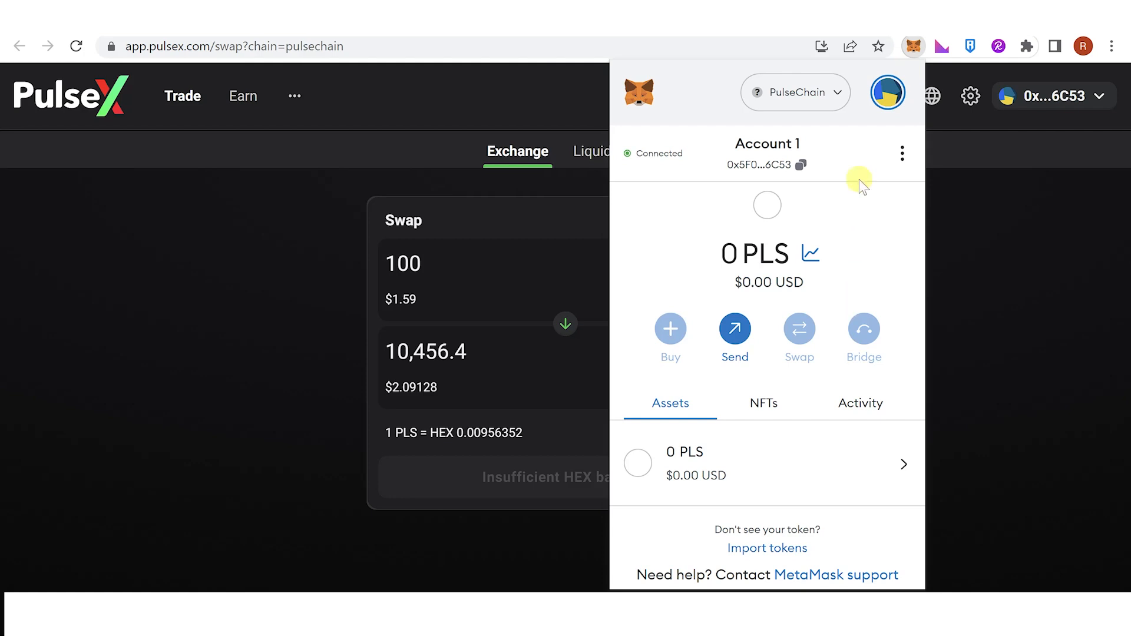